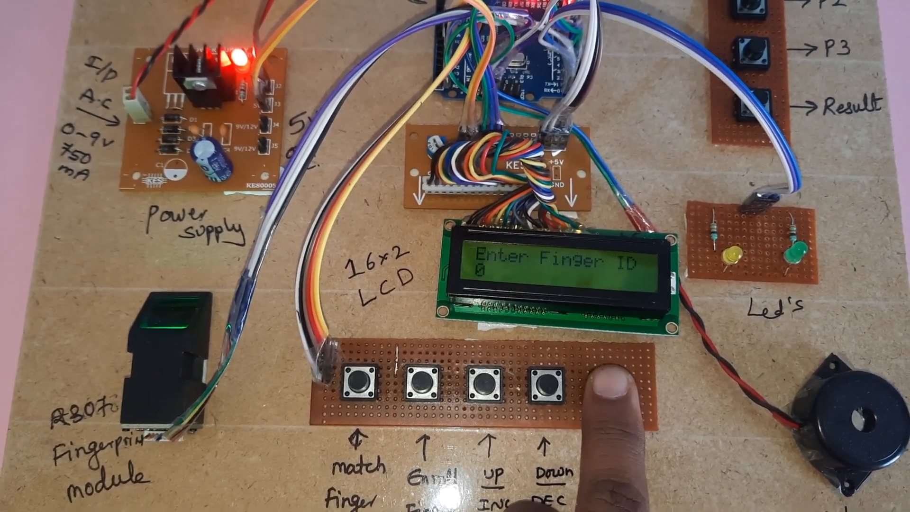
{"action": "left_click", "coordinate": [490, 383]}
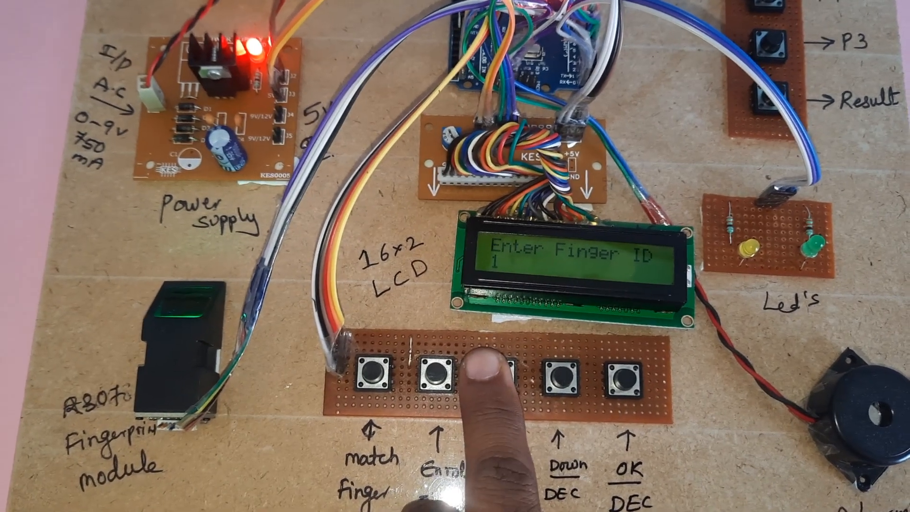